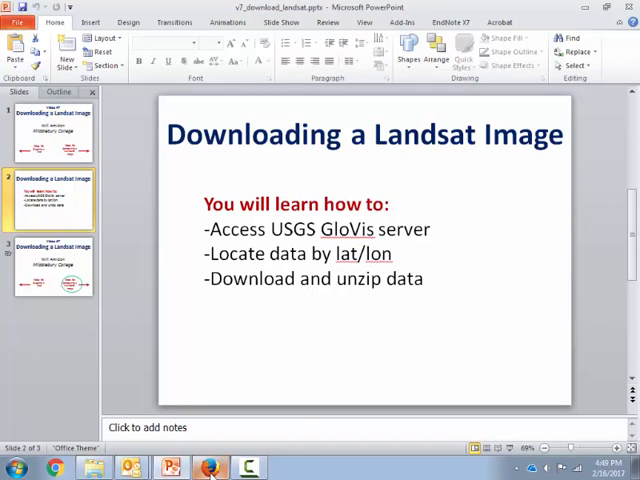
Step: Switch from the PowerPoint lesson slide to Firefox via the taskbar
{"action": "left_click", "coordinate": [207, 467]}
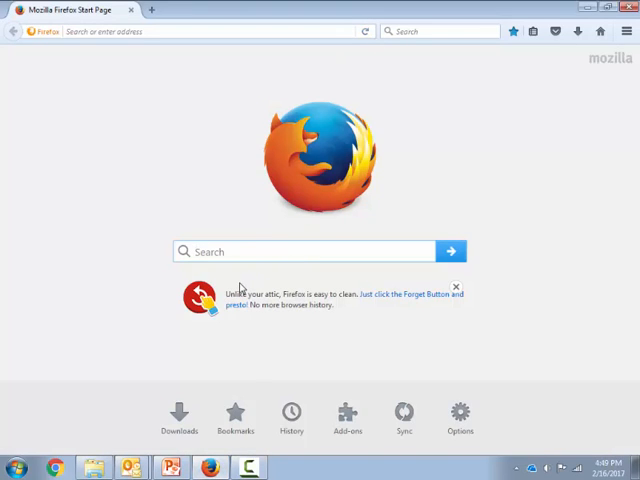
Step: Search 'download landsat glovis' and open the USGS Global Visualization Viewer result
{"action": "type", "text": "download"}
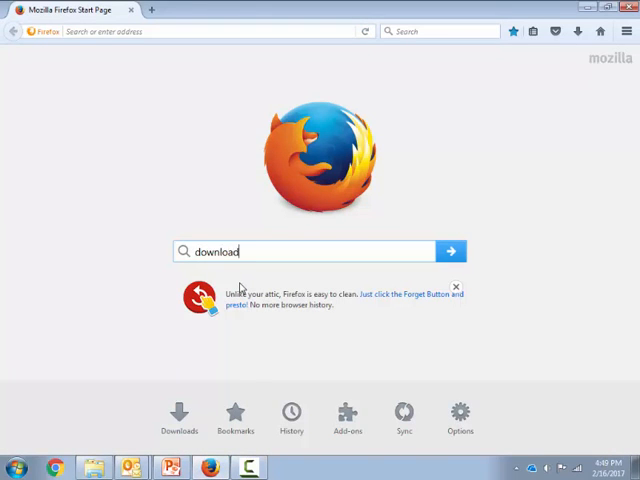
{"action": "type", "text": "landsat"}
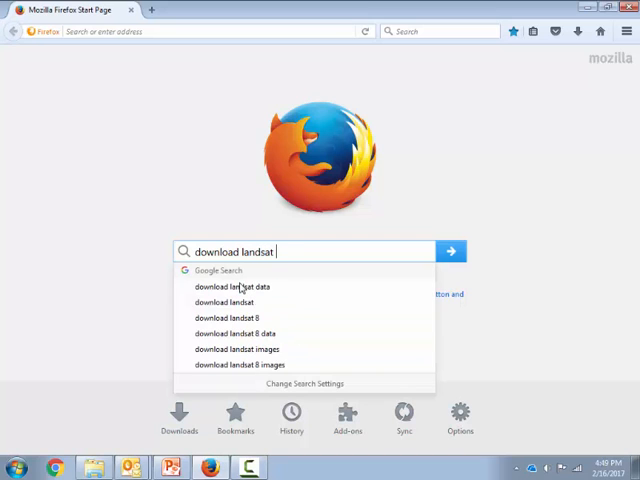
{"action": "type", "text": "glovis"}
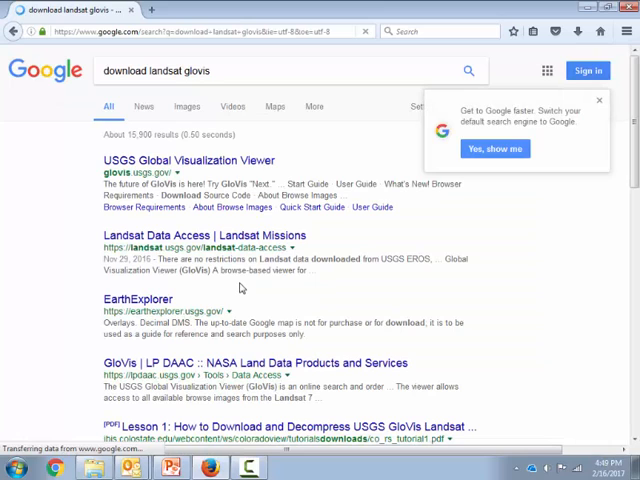
{"action": "mouse_move", "coordinate": [185, 160]}
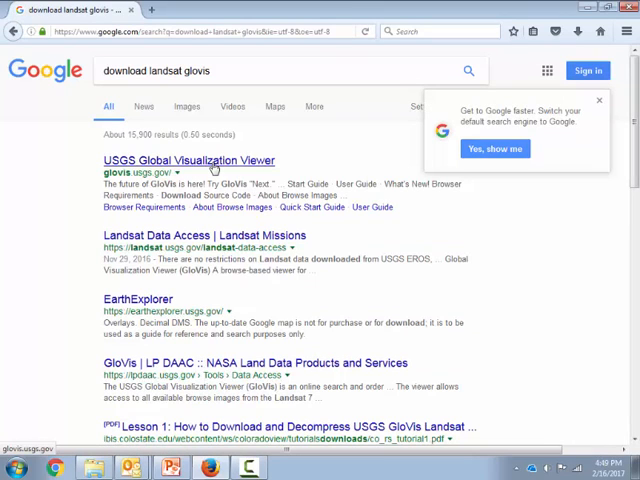
{"action": "left_click", "coordinate": [186, 160]}
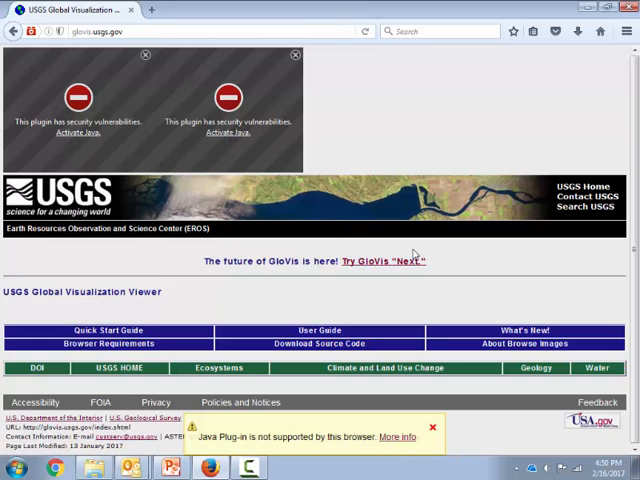
Step: Follow the 'Try GloVis Next' link to open the new viewer in a tab
{"action": "left_click", "coordinate": [385, 261]}
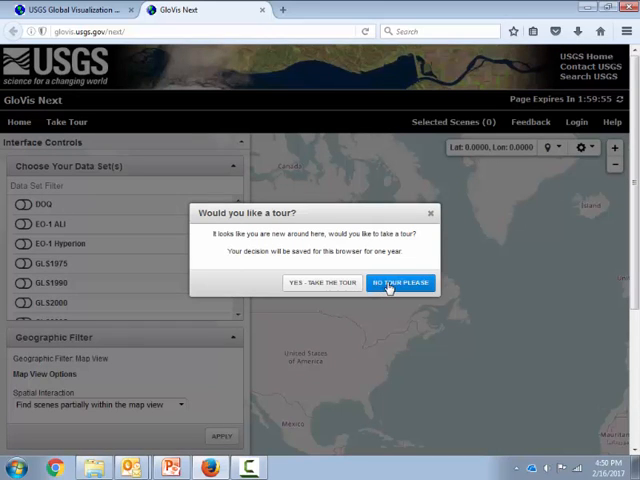
Step: Decline the guided tour, frame the Vergennes area, and go to Login
{"action": "left_click", "coordinate": [400, 282]}
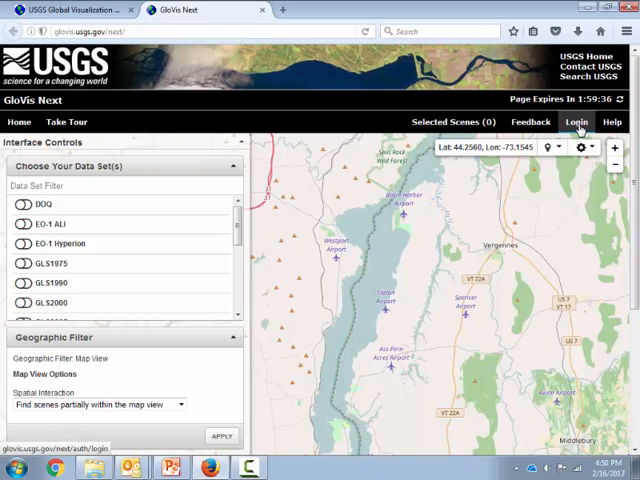
{"action": "left_click", "coordinate": [576, 121]}
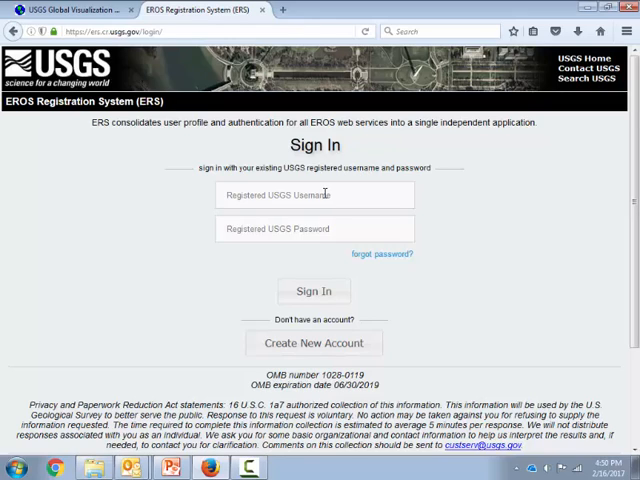
Step: Sign in as 'wamidon' with the account password
{"action": "type", "text": "w"}
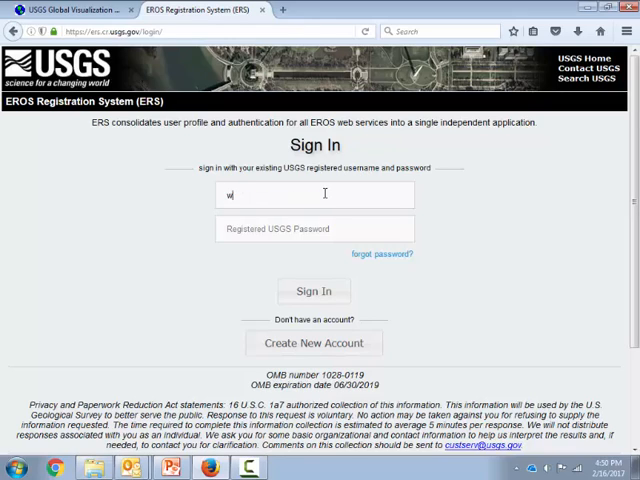
{"action": "type", "text": "am"}
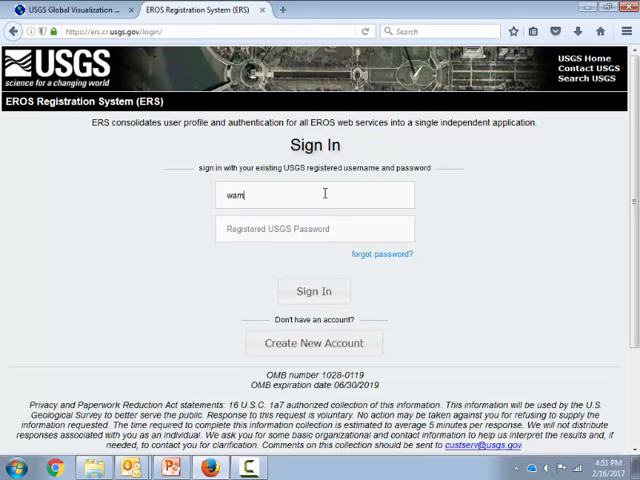
{"action": "type", "text": "idon"}
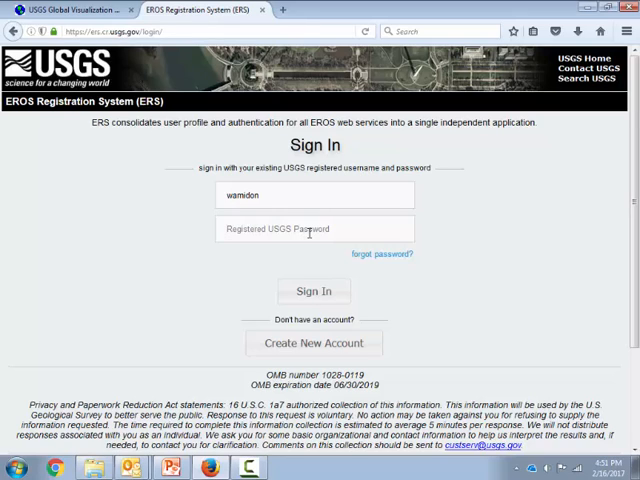
{"action": "type", "text": "••••"}
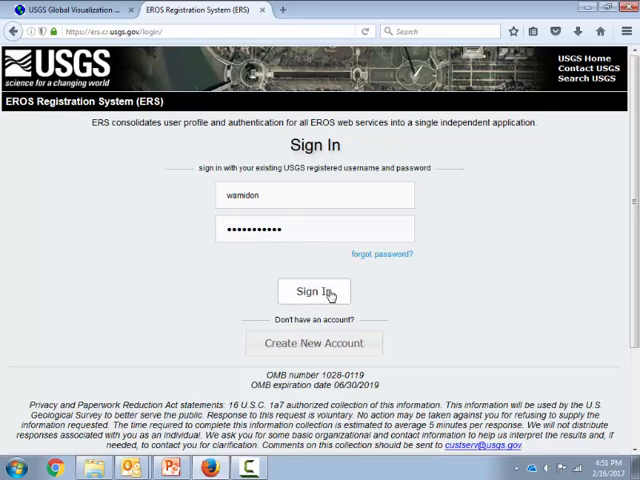
{"action": "left_click", "coordinate": [314, 291]}
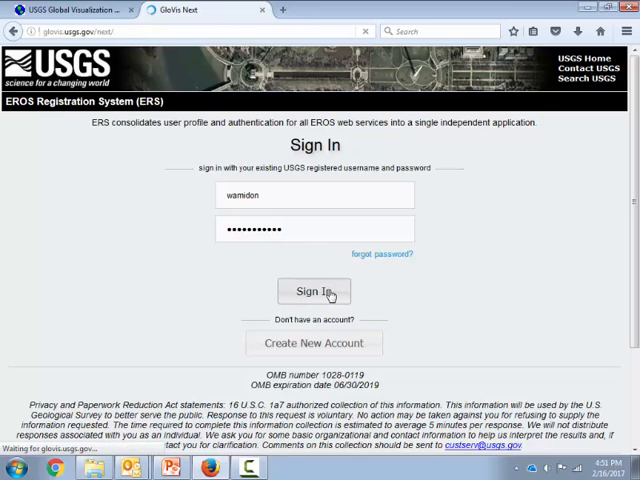
{"action": "left_click", "coordinate": [314, 290]}
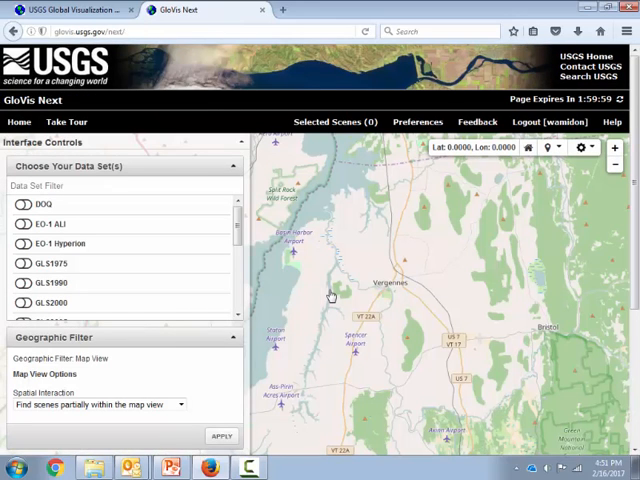
{"action": "mouse_move", "coordinate": [312, 312]}
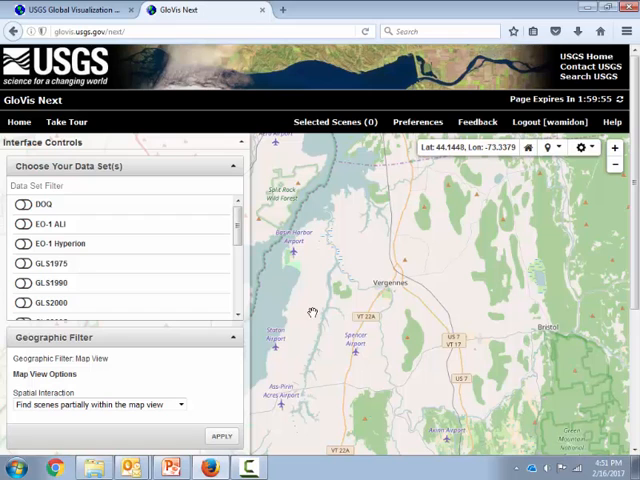
Step: Enable the L7 ETM+ C1 Level-1 data set, showing 1559 scenes
{"action": "scroll", "scroll_direction": "down", "scroll_amount": 3}
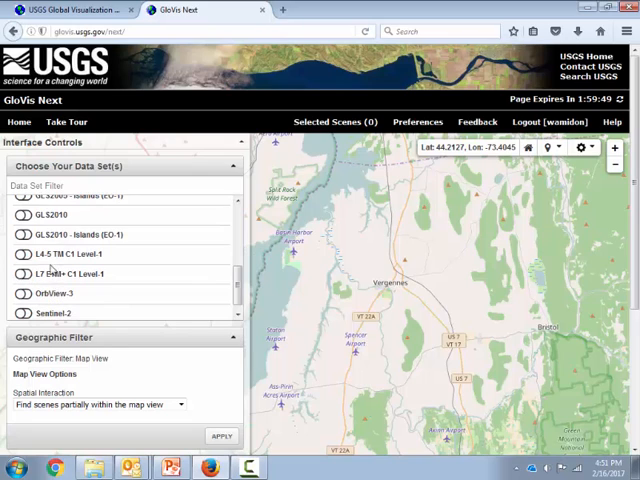
{"action": "mouse_move", "coordinate": [25, 274]}
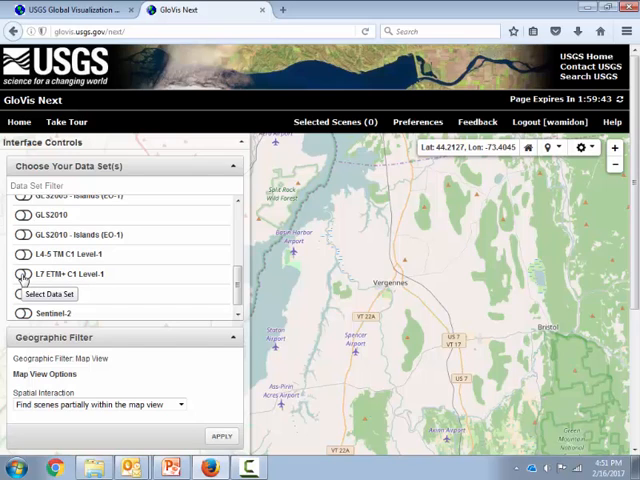
{"action": "left_click", "coordinate": [21, 274]}
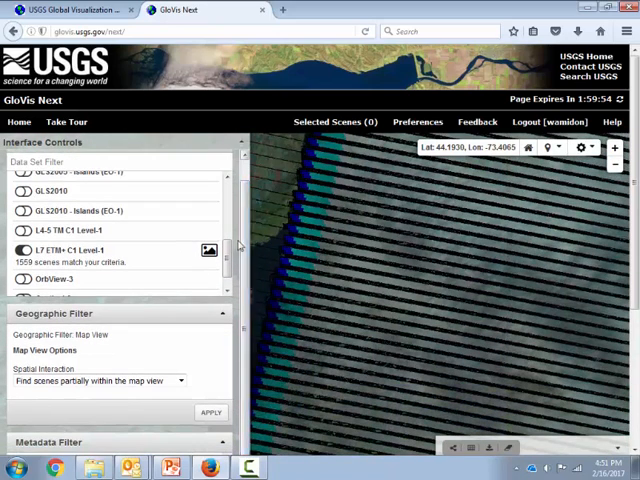
Step: Filter scenes to a 2002 date range and August, leaving 8 scenes
{"action": "scroll", "scroll_direction": "down", "scroll_amount": 3}
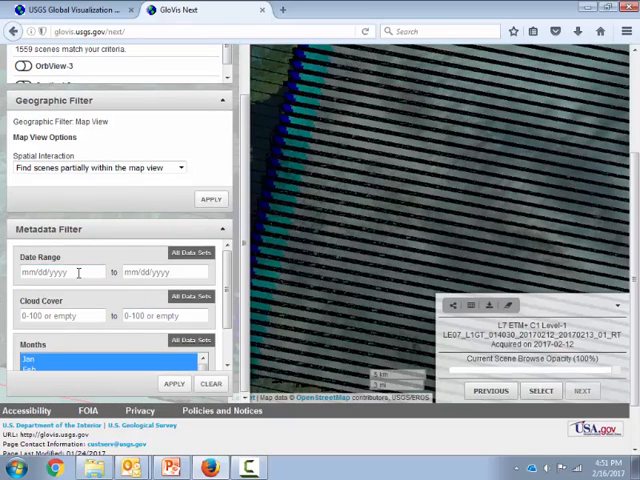
{"action": "type", "text": "01/01/2002"}
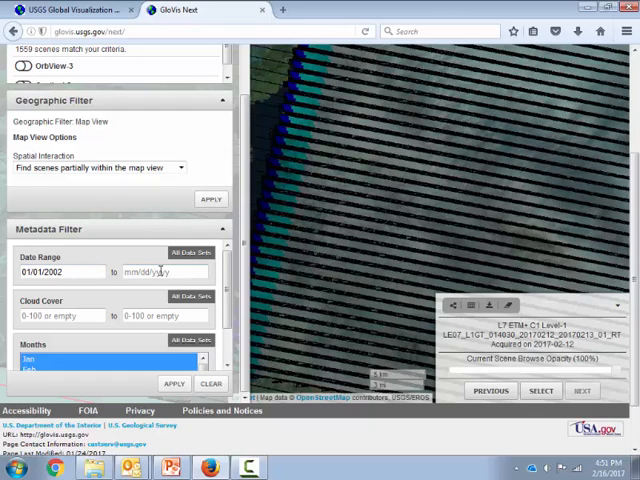
{"action": "type", "text": "01/01"}
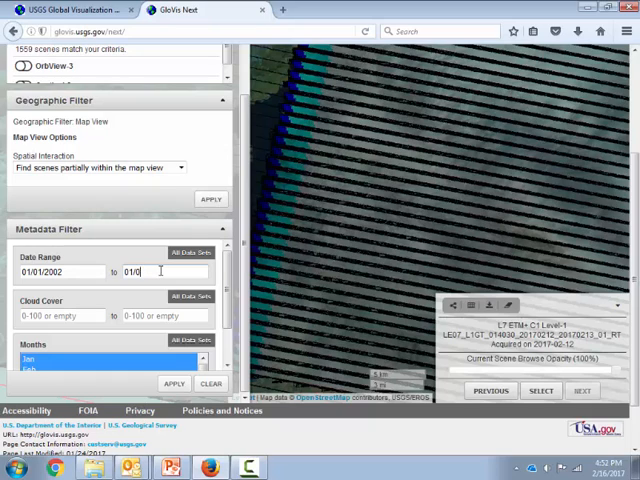
{"action": "type", "text": "12/3"}
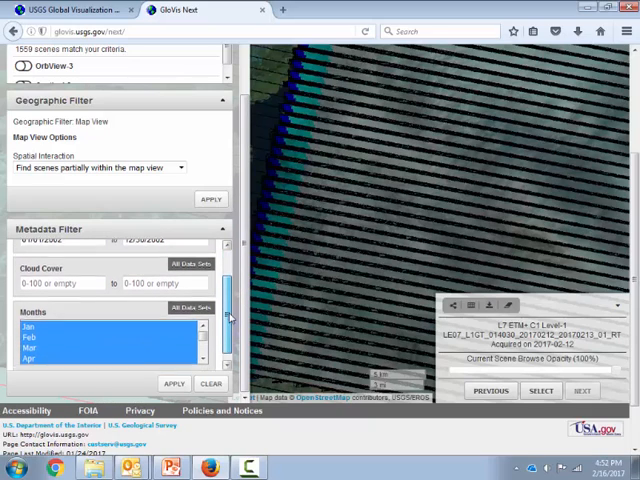
{"action": "scroll", "scroll_direction": "down", "scroll_amount": 3}
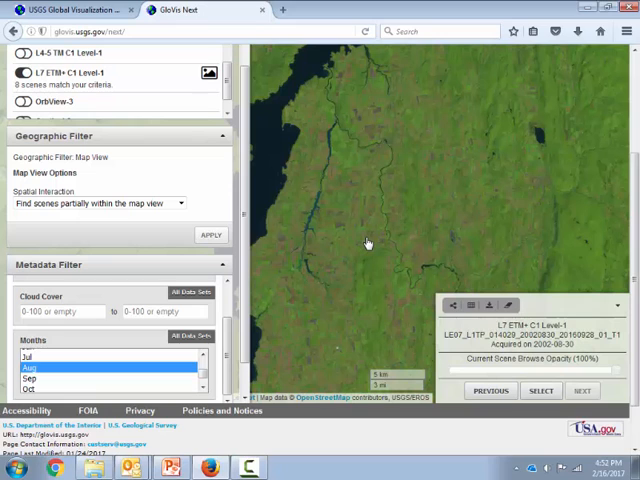
{"action": "mouse_move", "coordinate": [354, 236]}
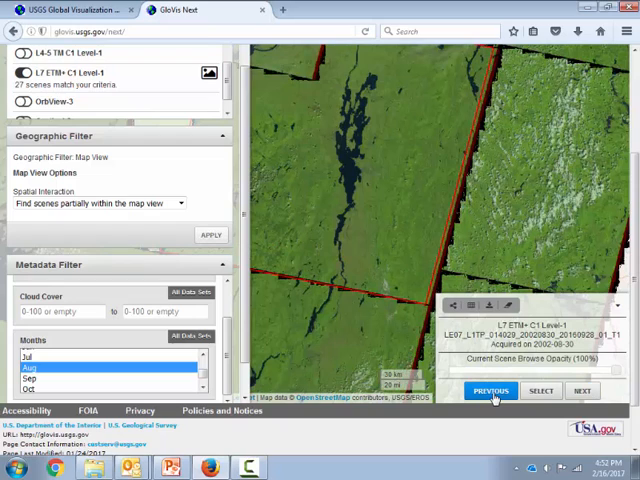
Step: Browse to scene LE07_L1TP_014029_20020830 and open its download options
{"action": "left_click", "coordinate": [491, 390]}
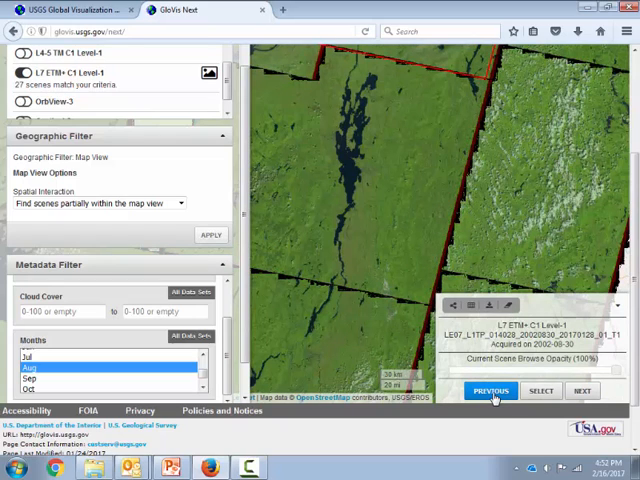
{"action": "left_click", "coordinate": [583, 390]}
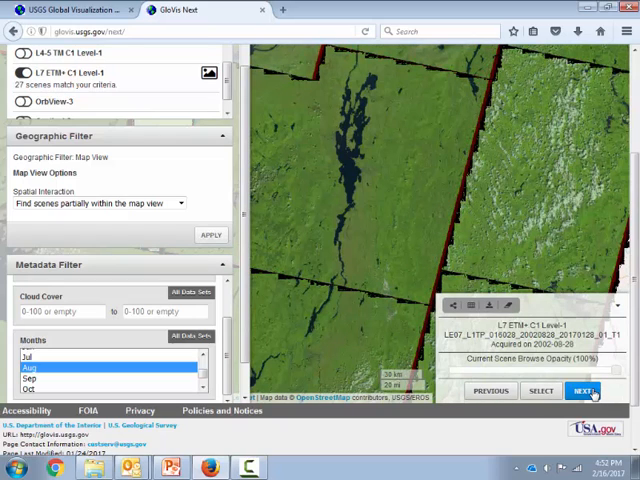
{"action": "left_click", "coordinate": [583, 390]}
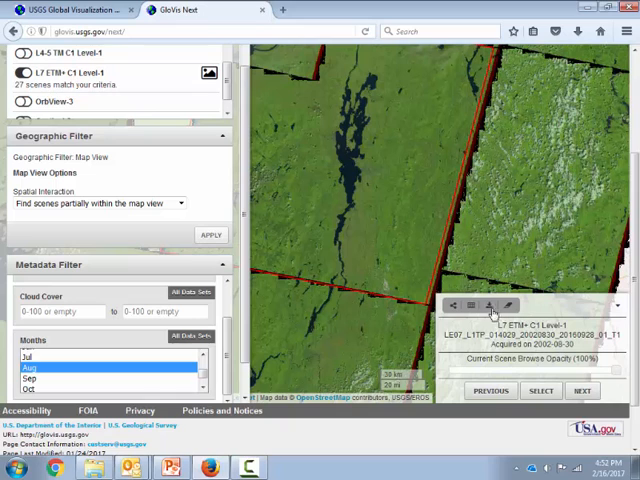
{"action": "mouse_move", "coordinate": [489, 306]}
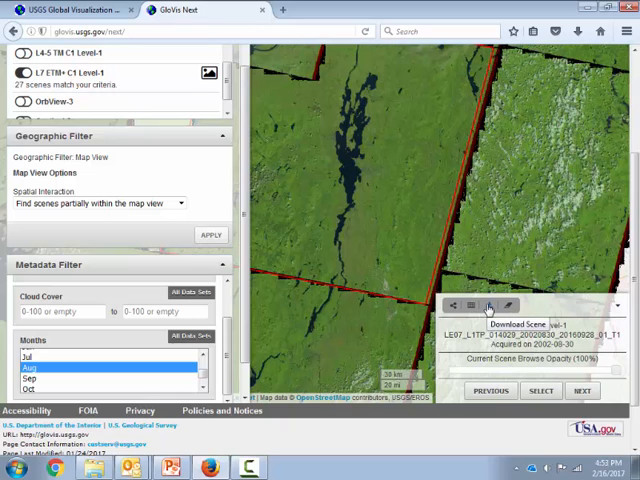
{"action": "left_click", "coordinate": [489, 305]}
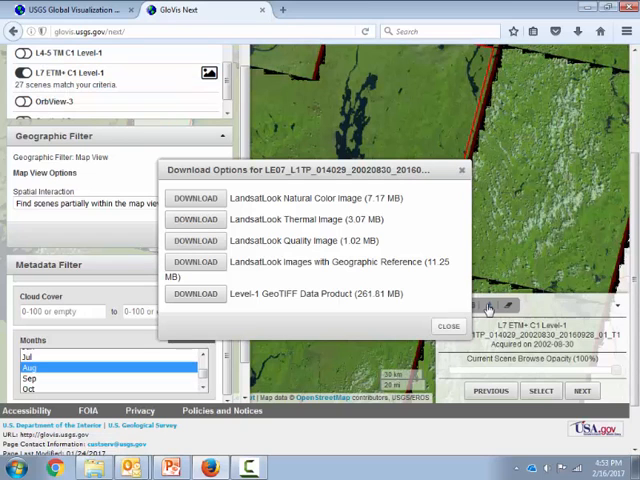
{"action": "mouse_move", "coordinate": [457, 276]}
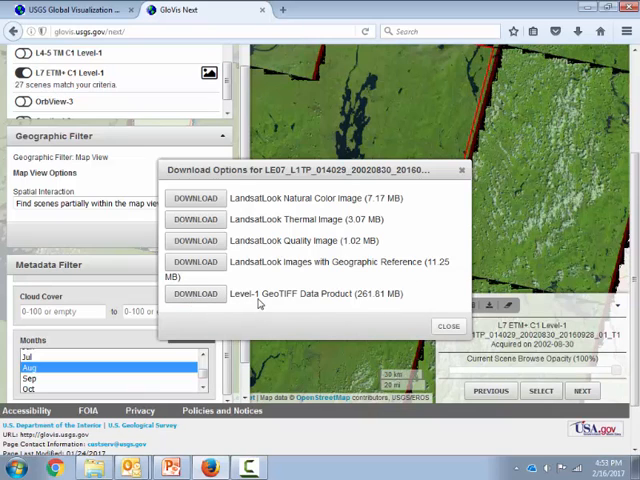
{"action": "mouse_move", "coordinate": [268, 318]}
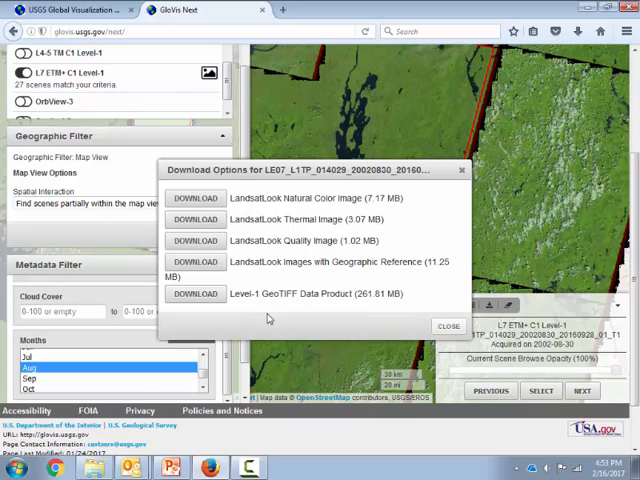
{"action": "mouse_move", "coordinate": [268, 315]}
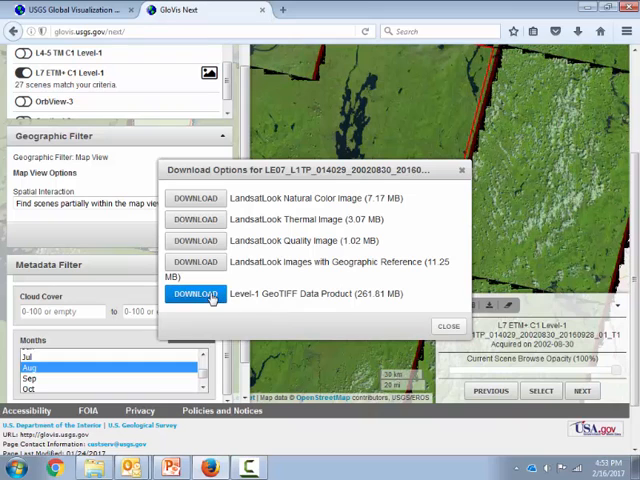
Step: Download the 261.81 MB Level-1 GeoTIFF Data Product
{"action": "left_click", "coordinate": [196, 293]}
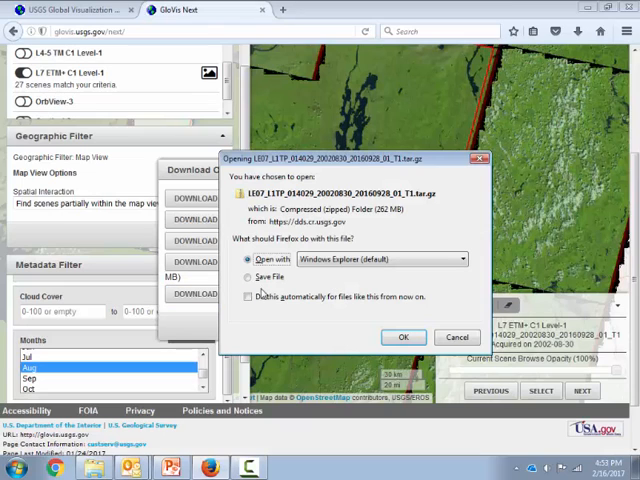
Step: Choose Save File for the 262 MB tar.gz archive and confirm
{"action": "left_click", "coordinate": [249, 277]}
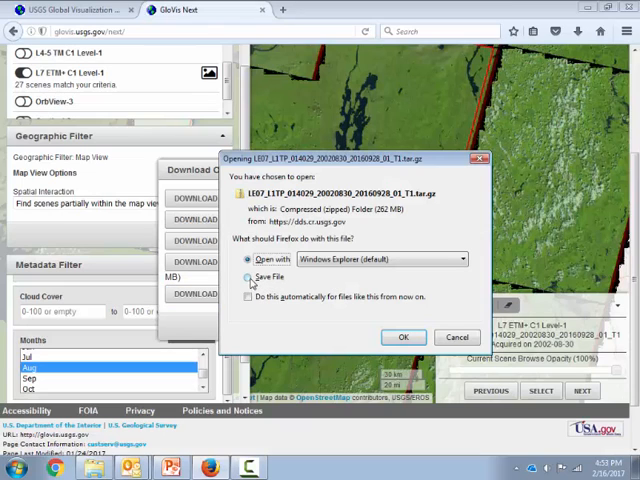
{"action": "left_click", "coordinate": [249, 277]}
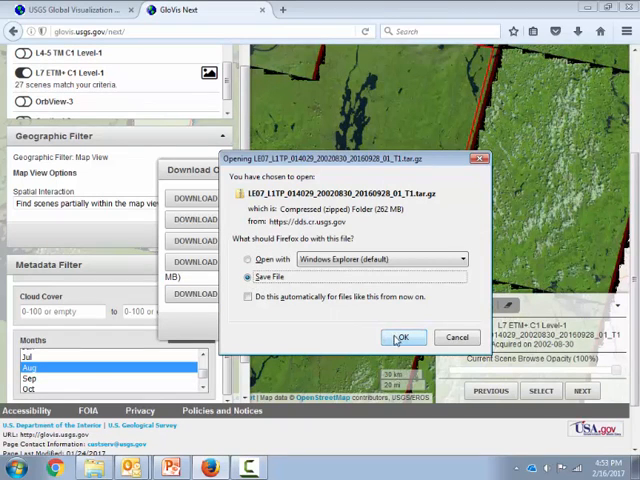
{"action": "left_click", "coordinate": [403, 337]}
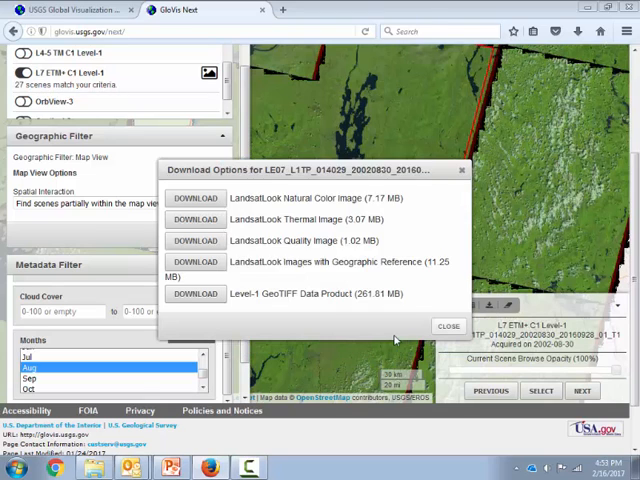
{"action": "left_click", "coordinate": [196, 293]}
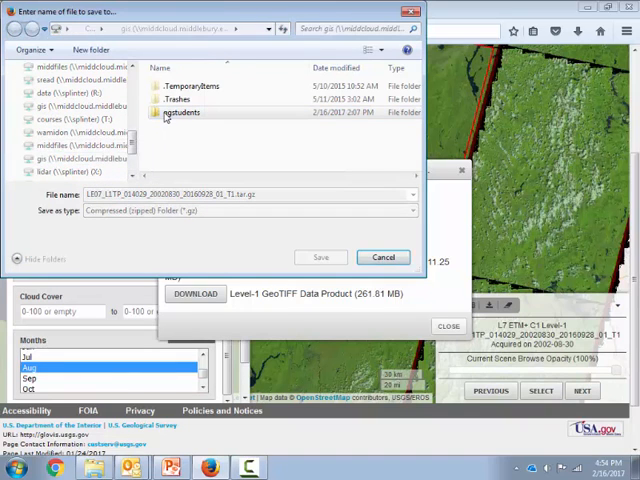
Step: Browse to the ggstudents > wamidon folder in the save dialog
{"action": "double_click", "coordinate": [184, 112]}
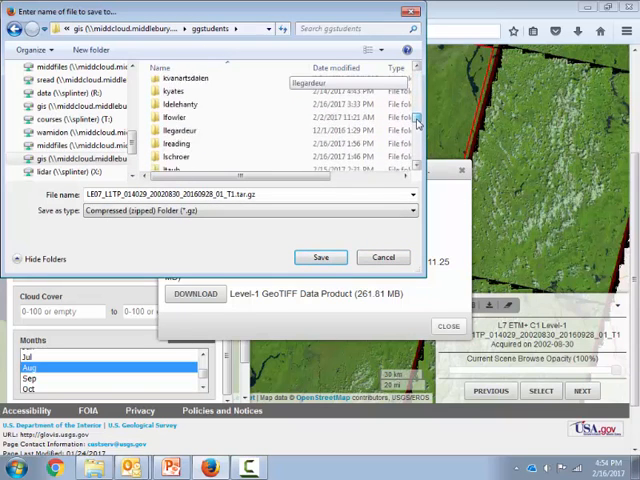
{"action": "scroll", "scroll_direction": "down", "scroll_amount": 3}
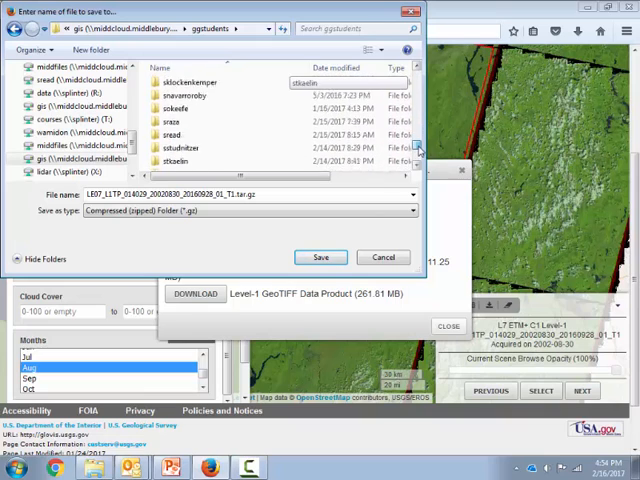
{"action": "scroll", "scroll_direction": "down", "scroll_amount": 3}
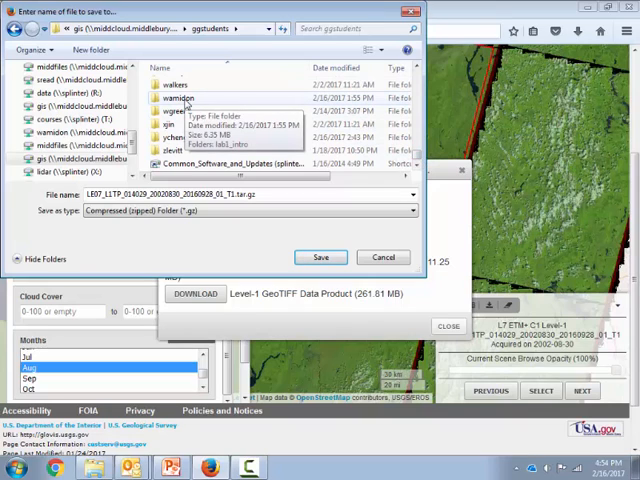
{"action": "double_click", "coordinate": [178, 98]}
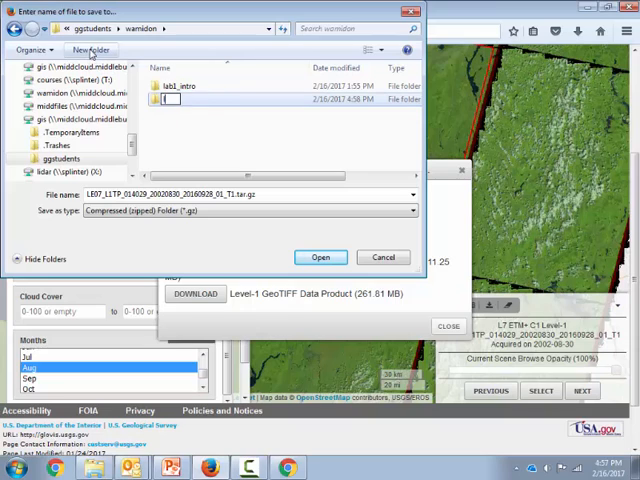
Step: Create a lab2 folder containing output and tutorial folders, and open tutorial
{"action": "type", "text": "lab2"}
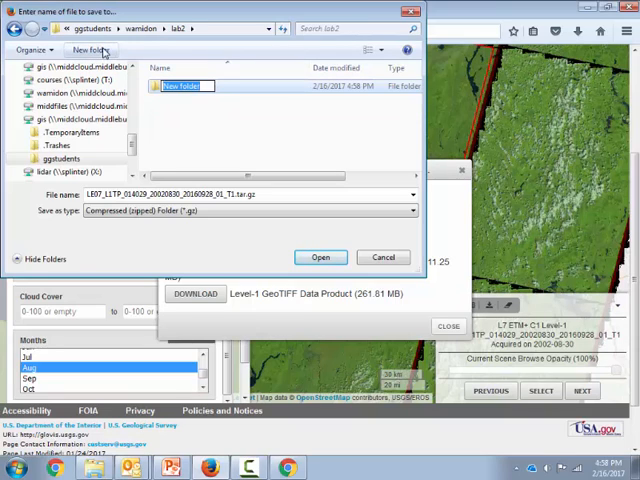
{"action": "type", "text": "output"}
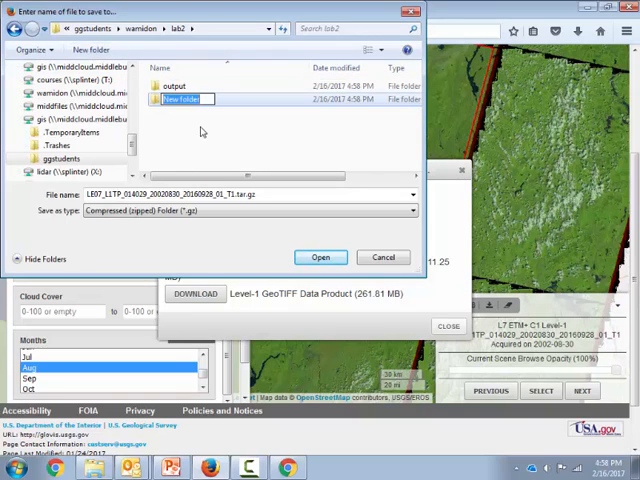
{"action": "type", "text": "tut"}
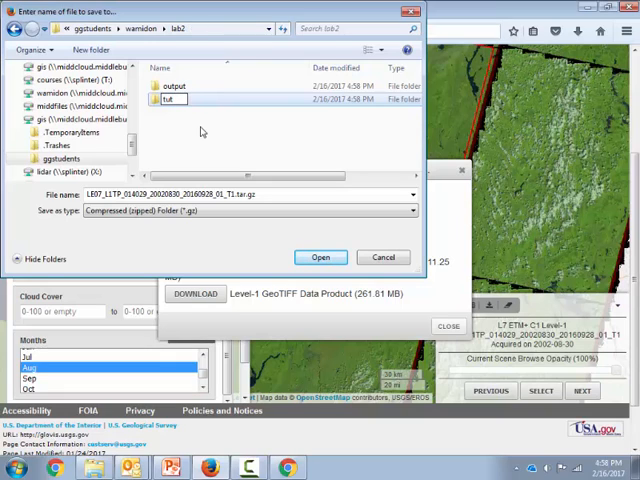
{"action": "double_click", "coordinate": [170, 99]}
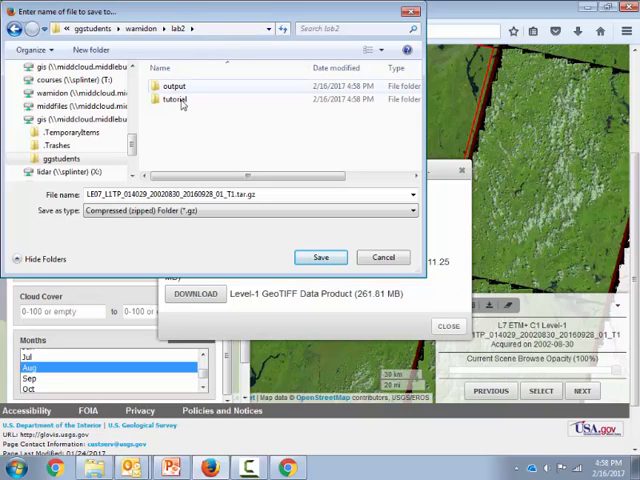
{"action": "double_click", "coordinate": [177, 98]}
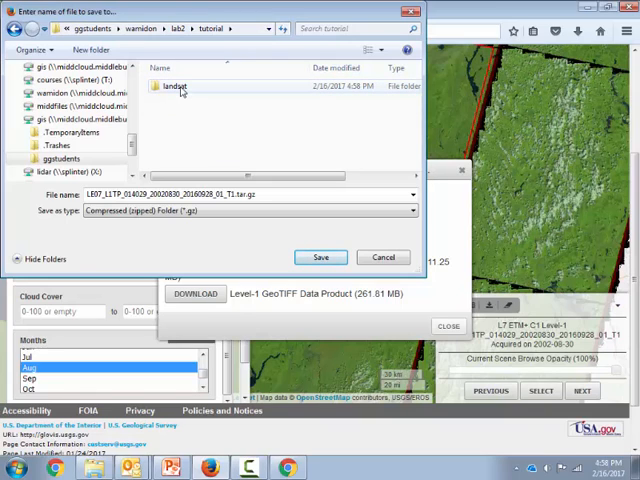
Step: Save the scene archive into the landsat folder
{"action": "double_click", "coordinate": [175, 85]}
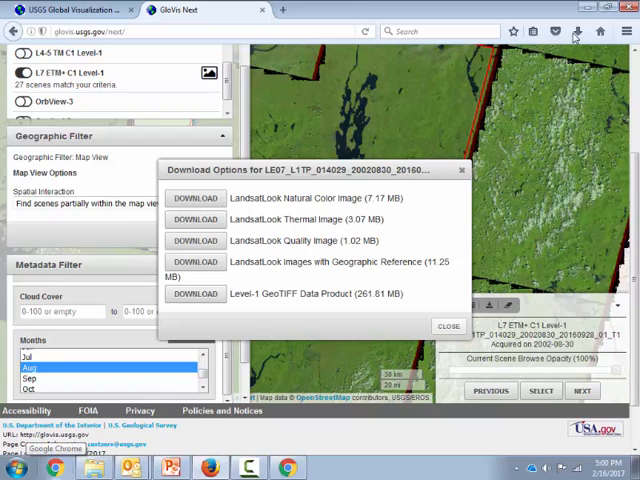
{"action": "mouse_move", "coordinate": [410, 163]}
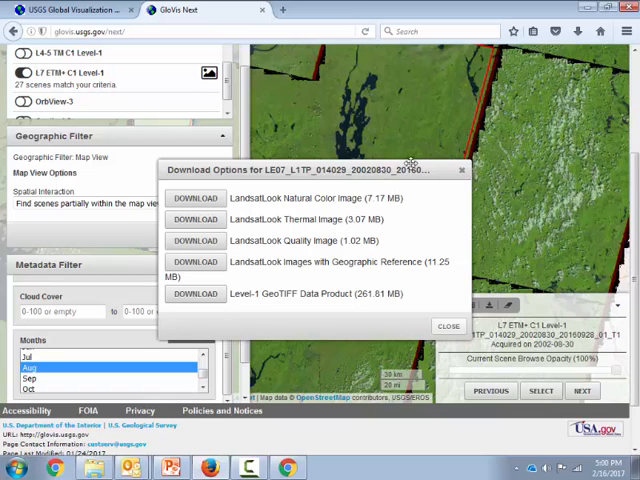
Step: In Explorer, open lab2\tutorial and extract the .tar.gz archive with 7-Zip Extract Here
{"action": "left_click", "coordinate": [196, 293]}
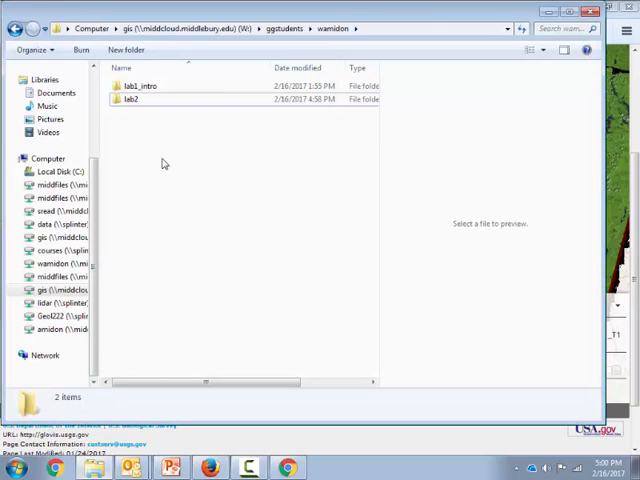
{"action": "double_click", "coordinate": [132, 99]}
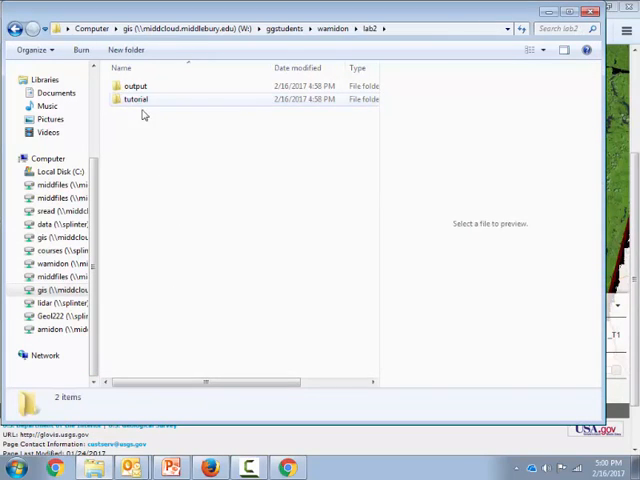
{"action": "double_click", "coordinate": [135, 99]}
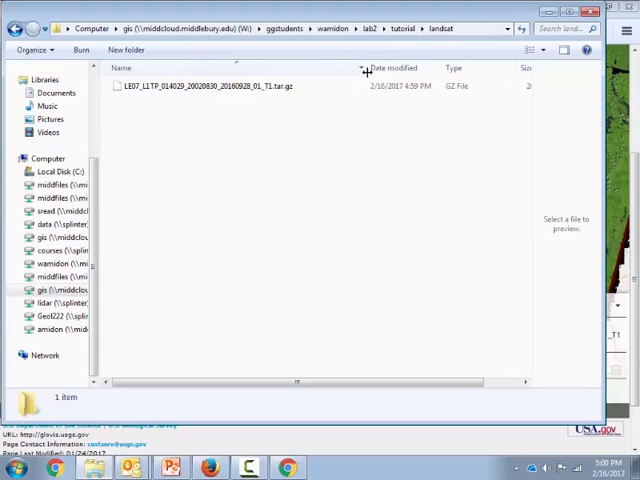
{"action": "right_click", "coordinate": [203, 86]}
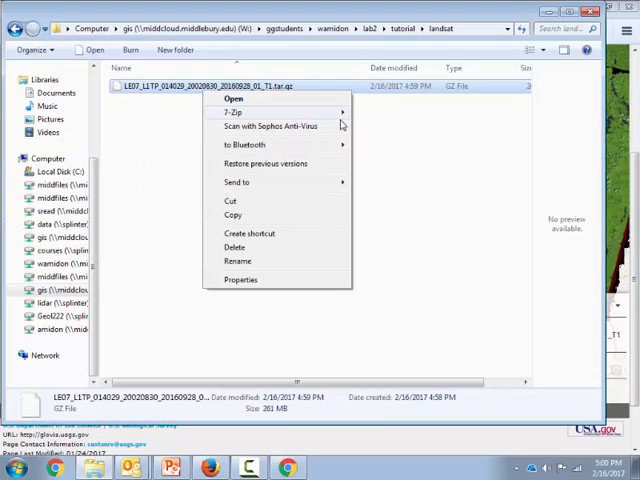
{"action": "mouse_move", "coordinate": [283, 126]}
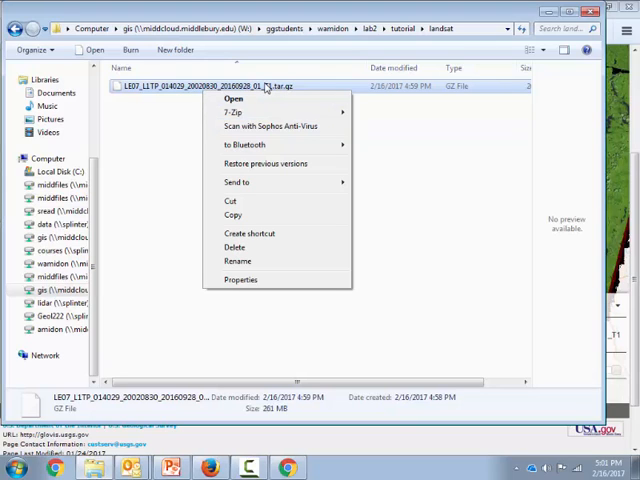
{"action": "mouse_move", "coordinate": [268, 108]}
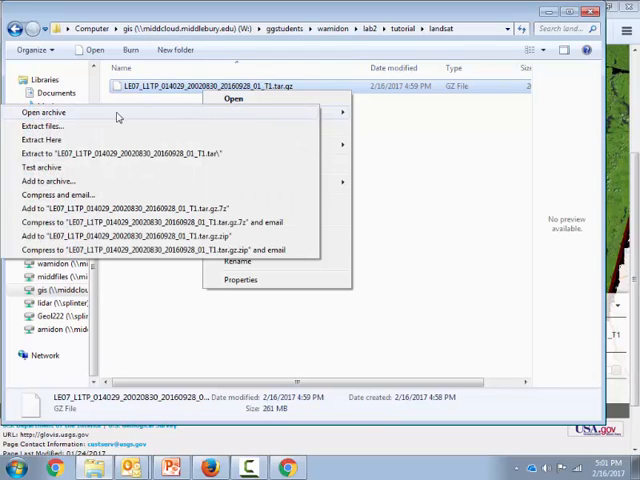
{"action": "mouse_move", "coordinate": [42, 140]}
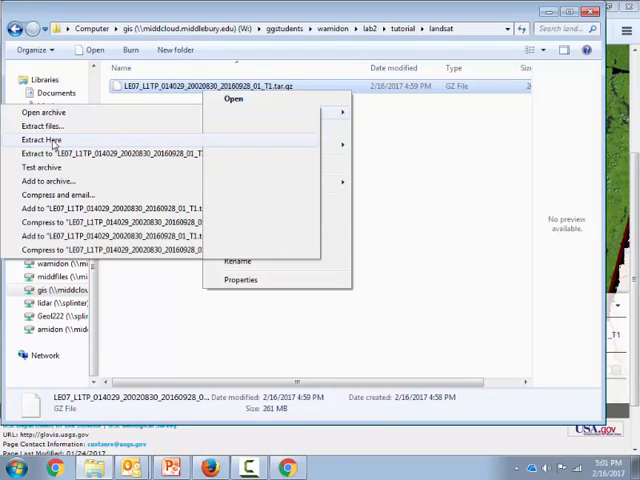
{"action": "left_click", "coordinate": [40, 139]}
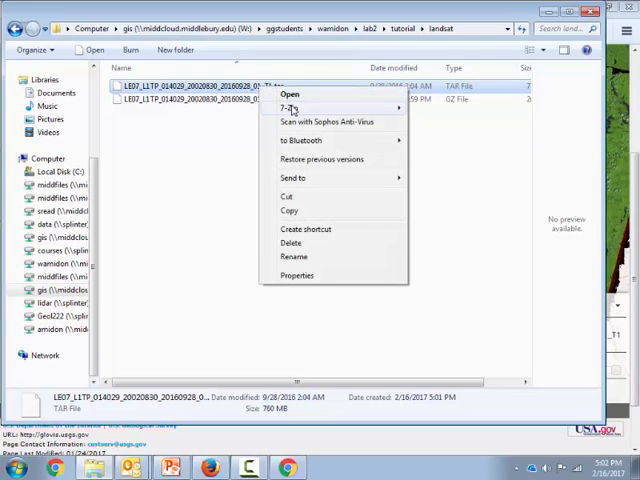
{"action": "mouse_move", "coordinate": [290, 108]}
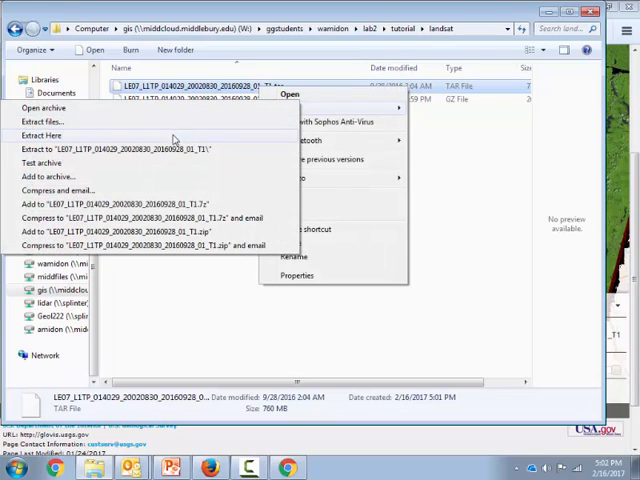
Step: Extract the 760 MB .tar file with 7-Zip Extract Here
{"action": "left_click", "coordinate": [42, 135]}
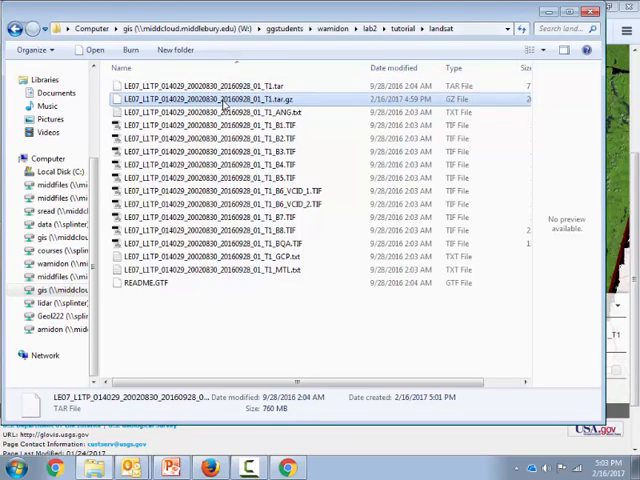
Step: Delete the .tar and .tar.gz archives and preview the ANG metadata file
{"action": "left_click", "coordinate": [230, 85]}
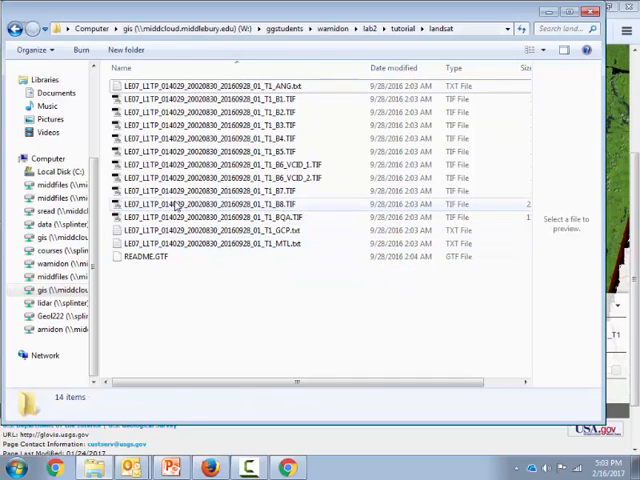
{"action": "mouse_move", "coordinate": [205, 217]}
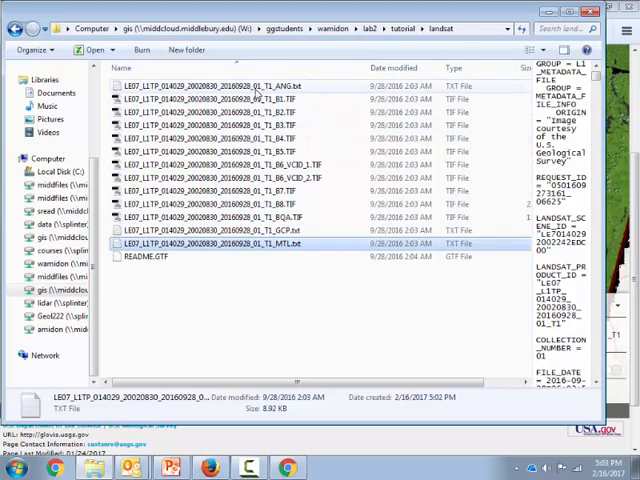
{"action": "left_click", "coordinate": [250, 85]}
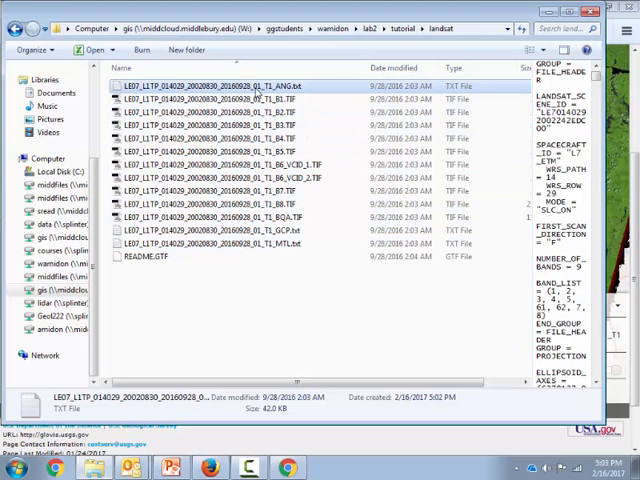
{"action": "mouse_move", "coordinate": [345, 103]}
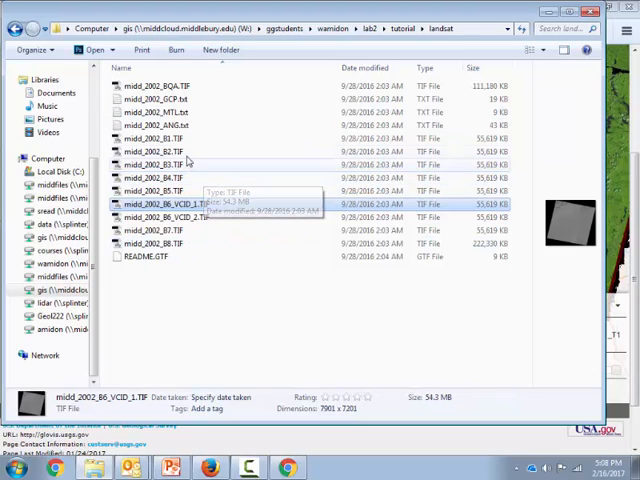
{"action": "left_click", "coordinate": [160, 138]}
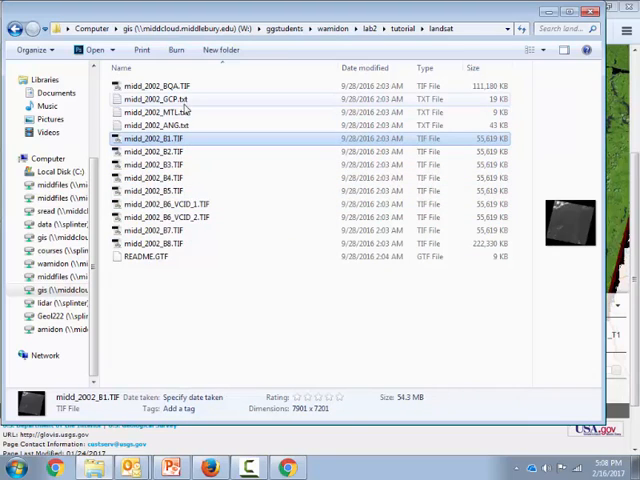
{"action": "left_click", "coordinate": [160, 151]}
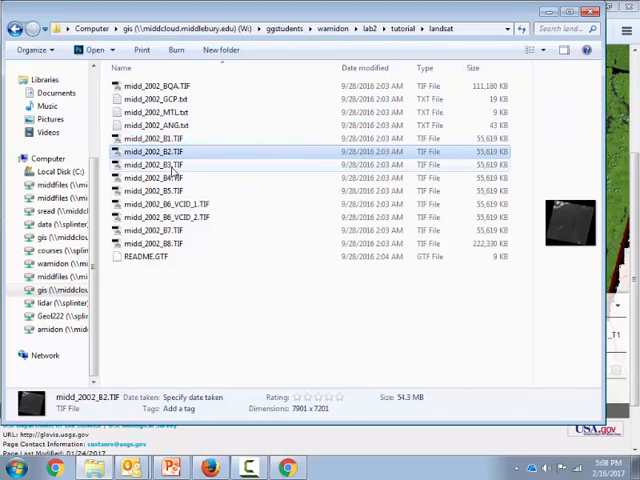
{"action": "left_click", "coordinate": [168, 190]}
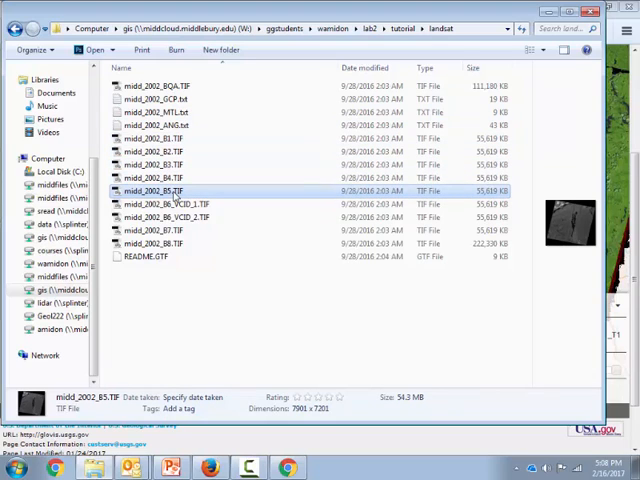
{"action": "mouse_move", "coordinate": [140, 192]}
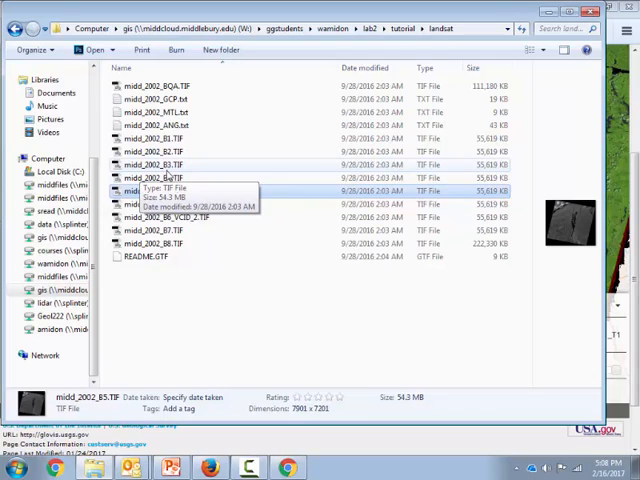
{"action": "mouse_move", "coordinate": [188, 250]}
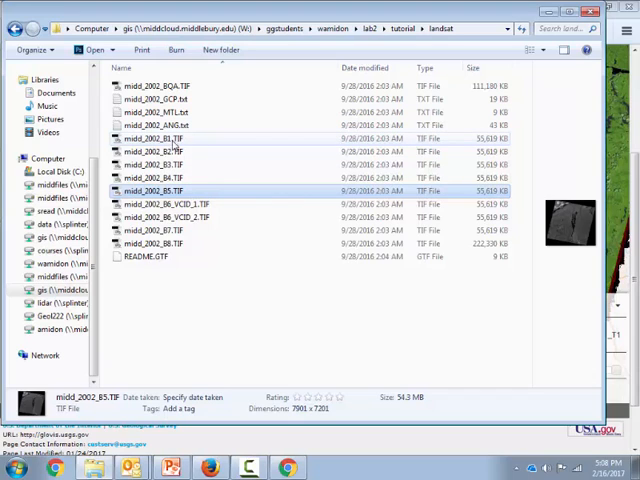
{"action": "left_click", "coordinate": [165, 138]}
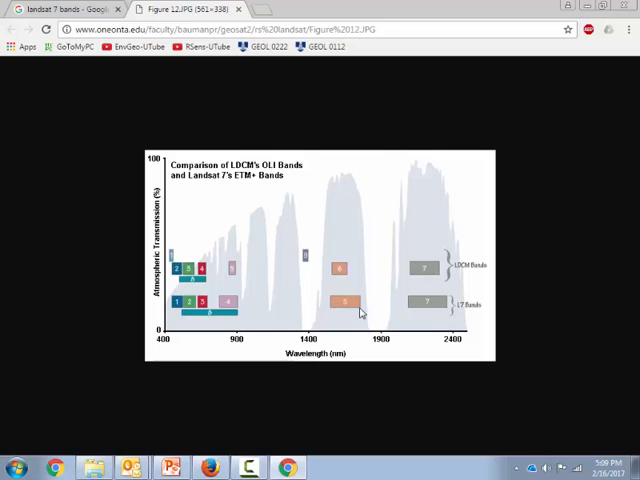
{"action": "mouse_move", "coordinate": [432, 309]}
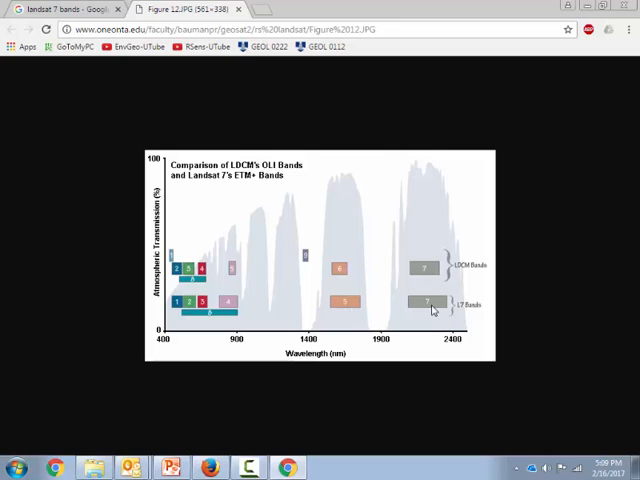
{"action": "mouse_move", "coordinate": [430, 308]}
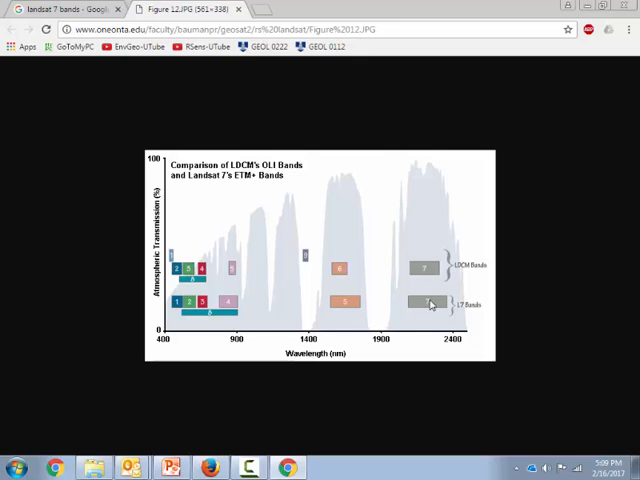
{"action": "mouse_move", "coordinate": [571, 360]}
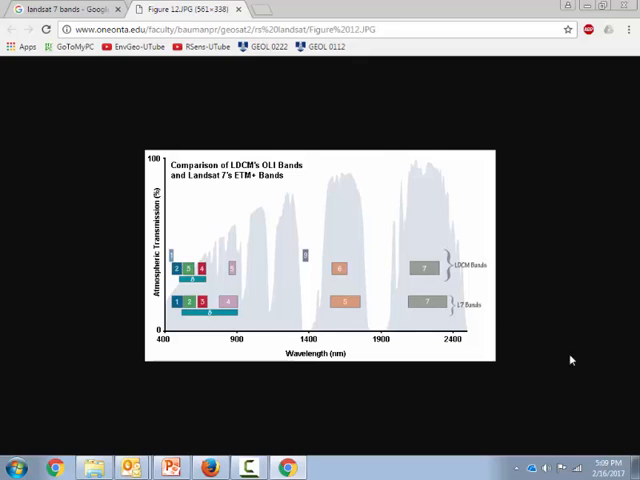
{"action": "mouse_move", "coordinate": [572, 294]}
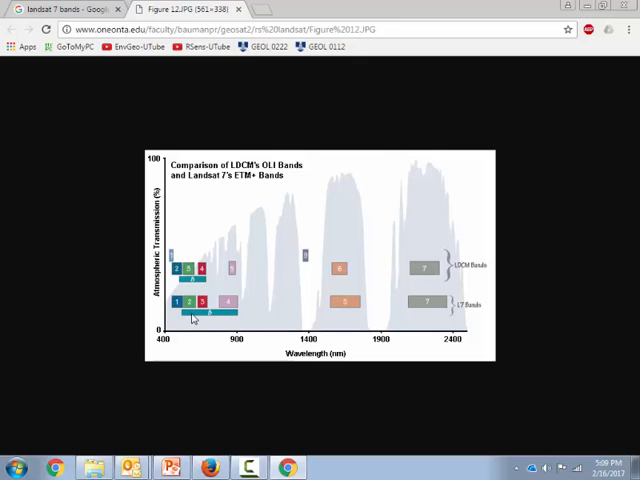
{"action": "mouse_move", "coordinate": [190, 320]}
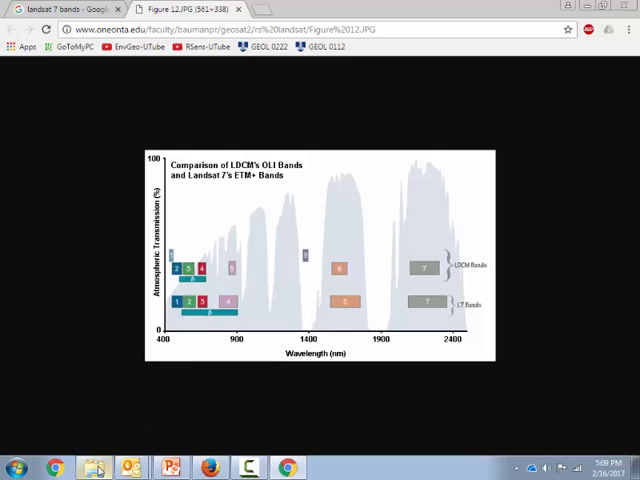
Step: Return to Explorer and select midd_2002_B8.TIF to check its 217 MB size
{"action": "left_click", "coordinate": [96, 467]}
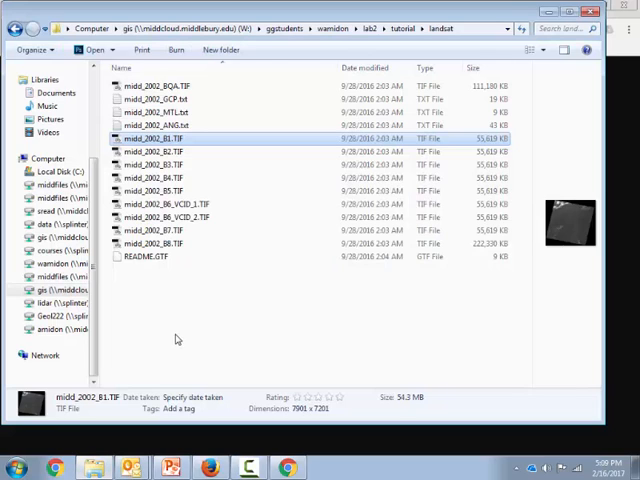
{"action": "left_click", "coordinate": [165, 243]}
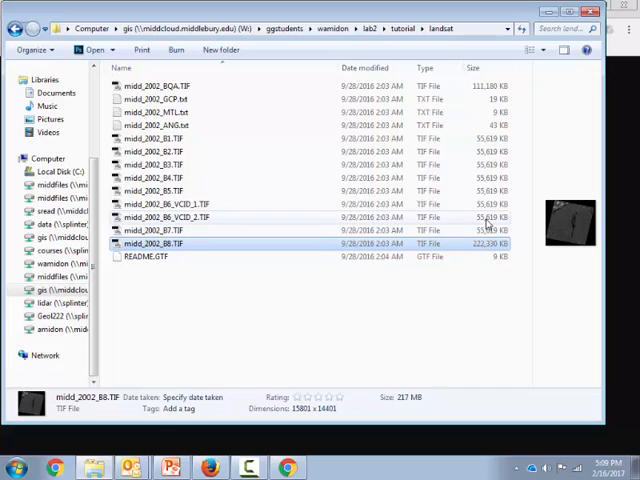
{"action": "mouse_move", "coordinate": [485, 226]}
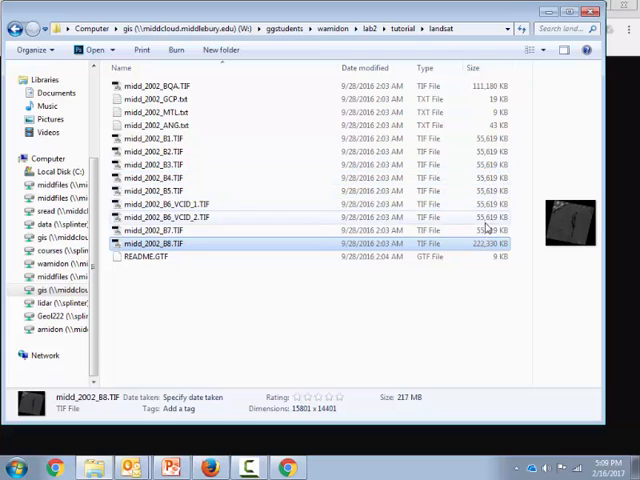